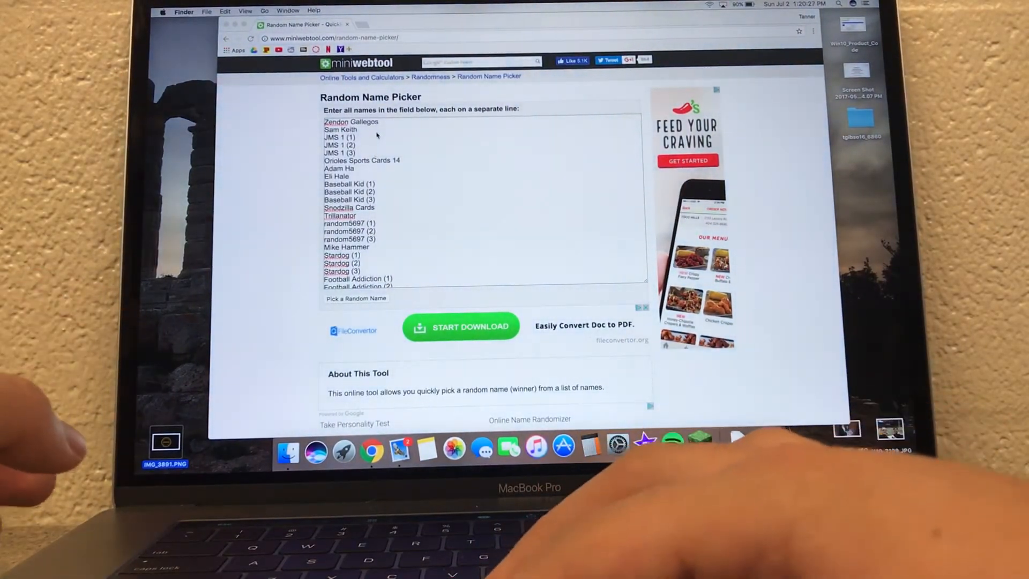
Scroll down the Random Name Picker page to reach the entrant list and pick button.
{"action": "scroll", "scroll_direction": "down", "scroll_amount": 3}
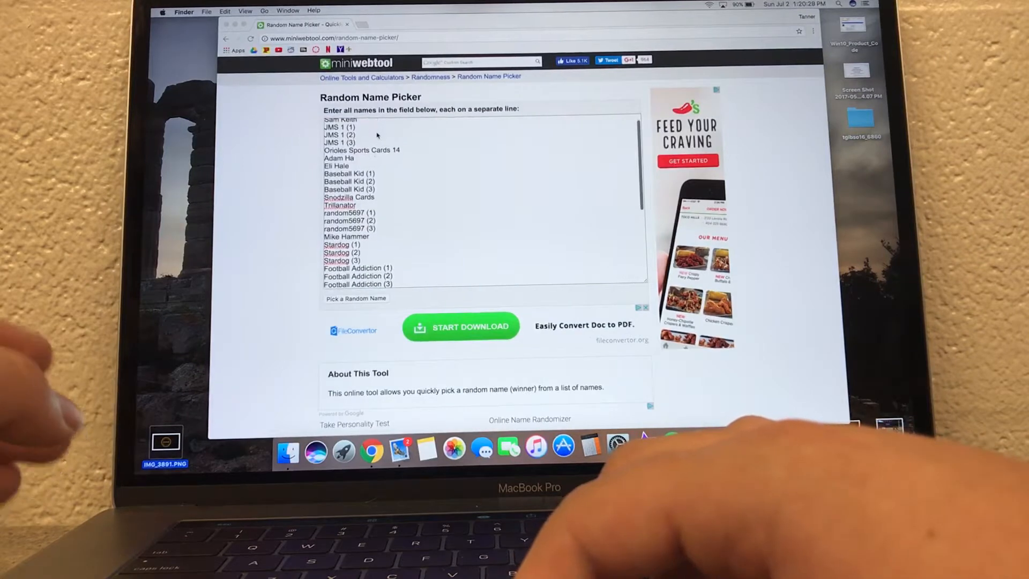
{"action": "scroll", "scroll_direction": "down", "scroll_amount": 3}
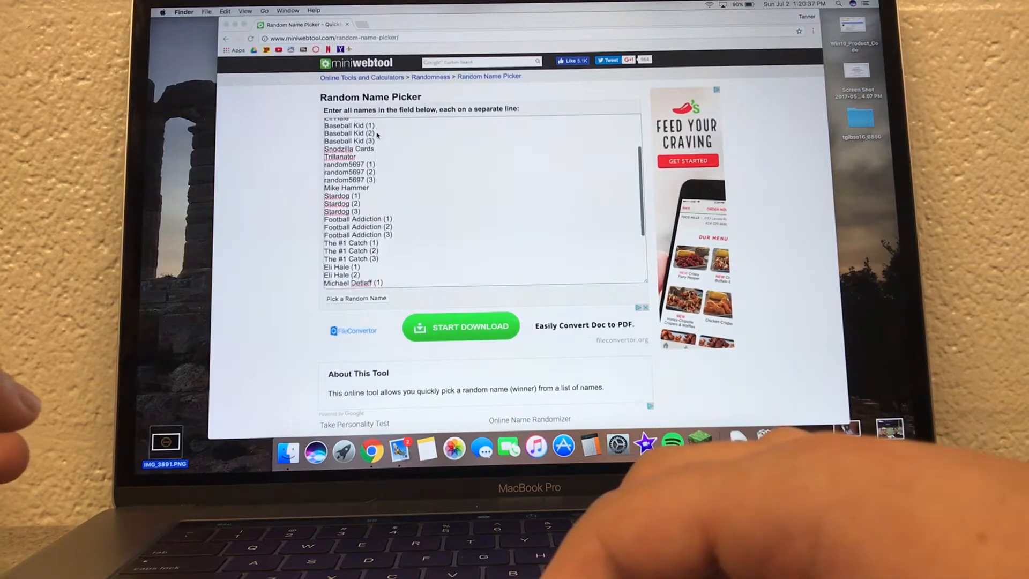
{"action": "scroll", "scroll_direction": "down", "scroll_amount": 3}
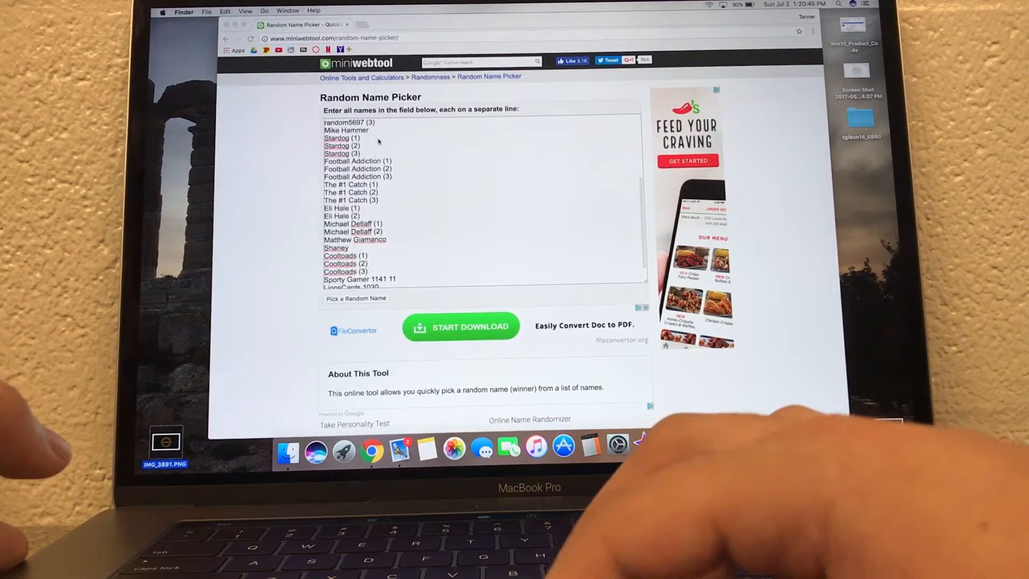
{"action": "scroll", "scroll_direction": "down", "scroll_amount": 3}
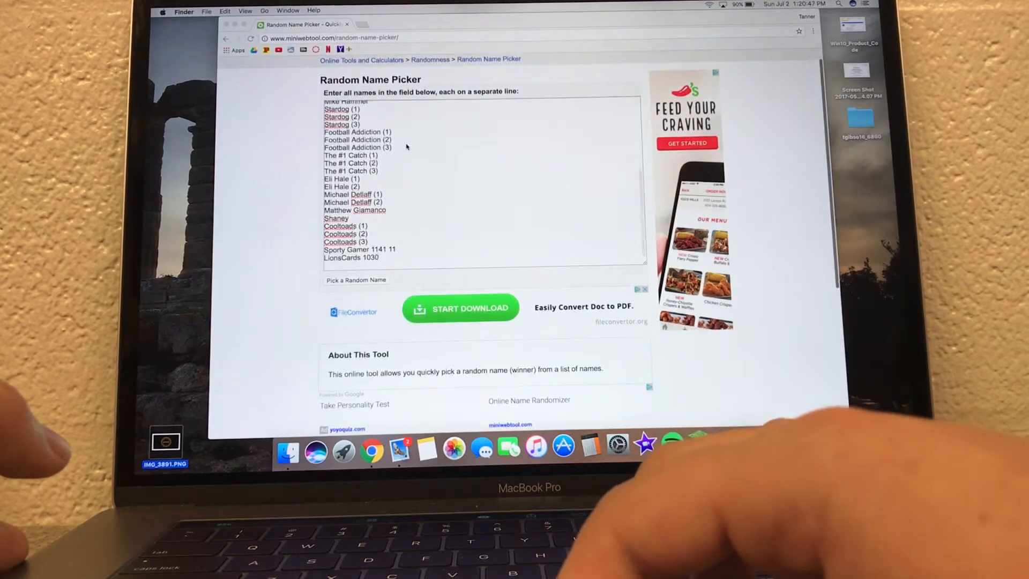
{"action": "scroll", "scroll_direction": "down", "scroll_amount": 3}
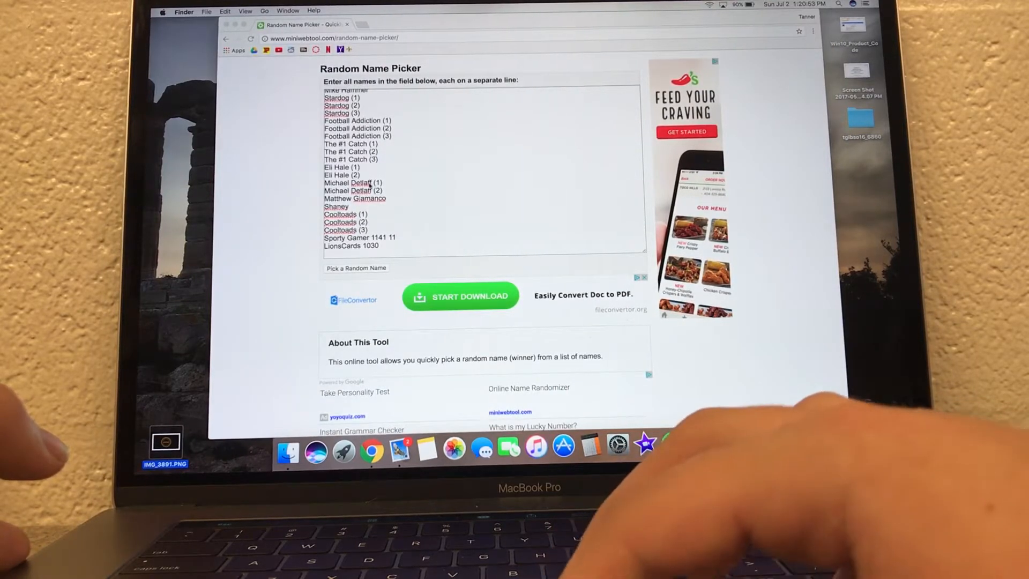
{"action": "left_click", "coordinate": [673, 443]}
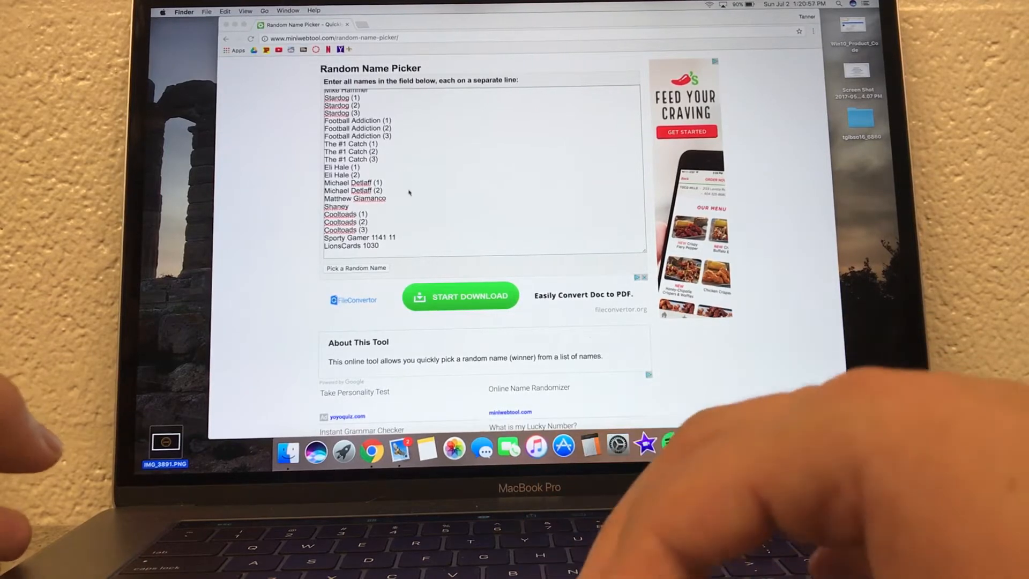
{"action": "scroll", "scroll_direction": "down", "scroll_amount": 3}
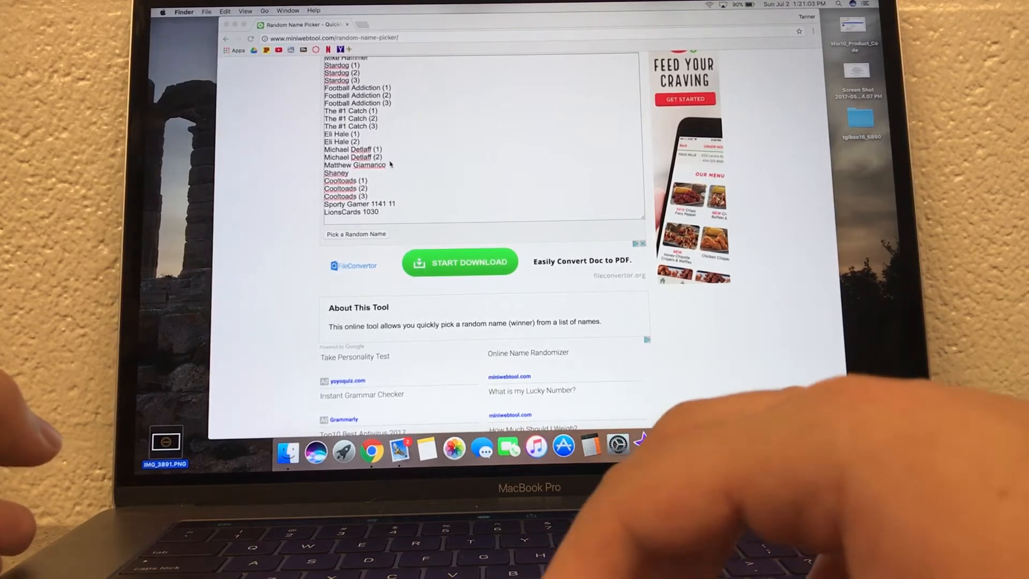
{"action": "scroll", "scroll_direction": "down", "scroll_amount": 3}
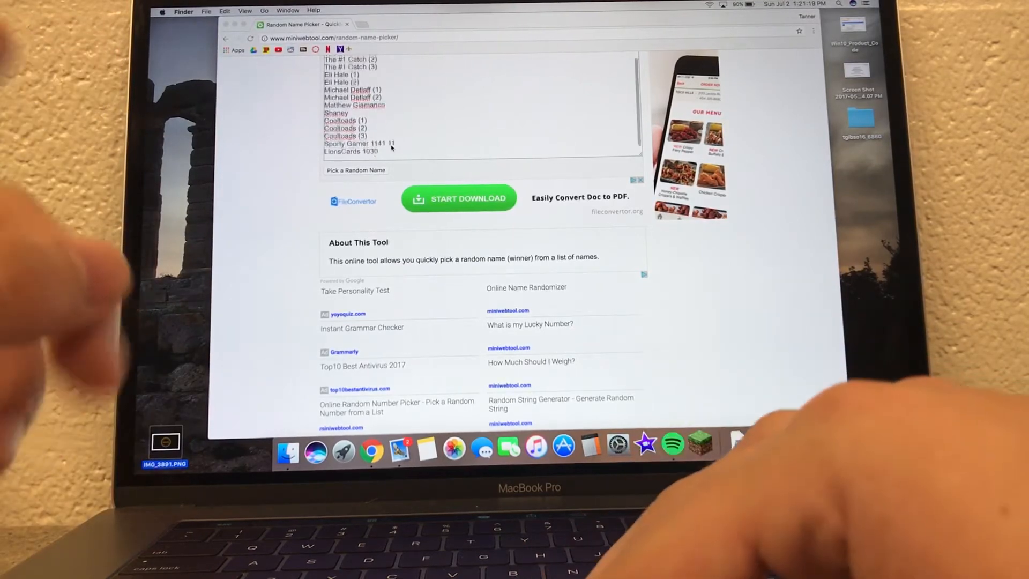
{"action": "scroll", "scroll_direction": "down", "scroll_amount": 3}
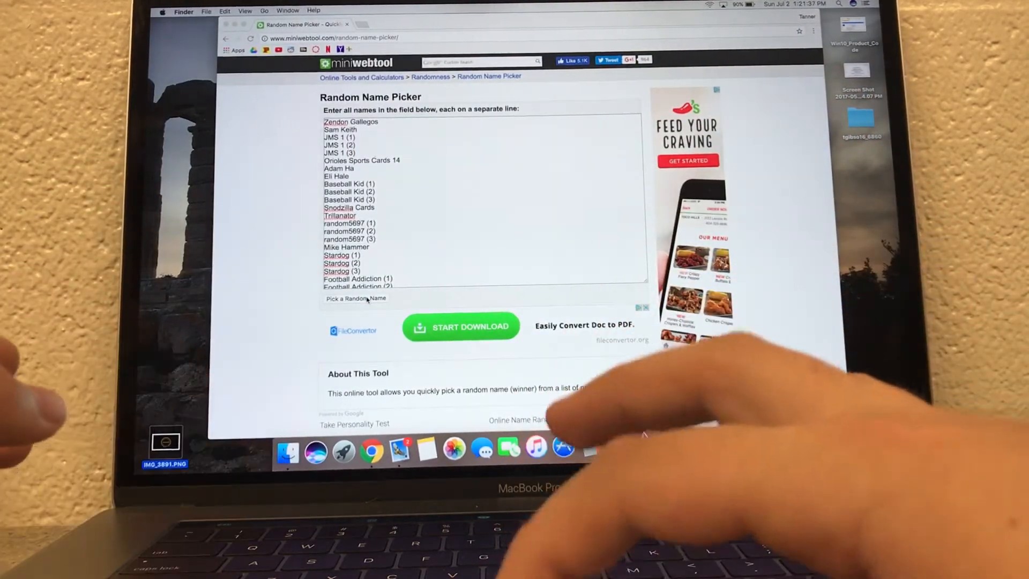
Draw a random winner from the entrant list three times, the third result being Stardog (3).
{"action": "left_click", "coordinate": [479, 197]}
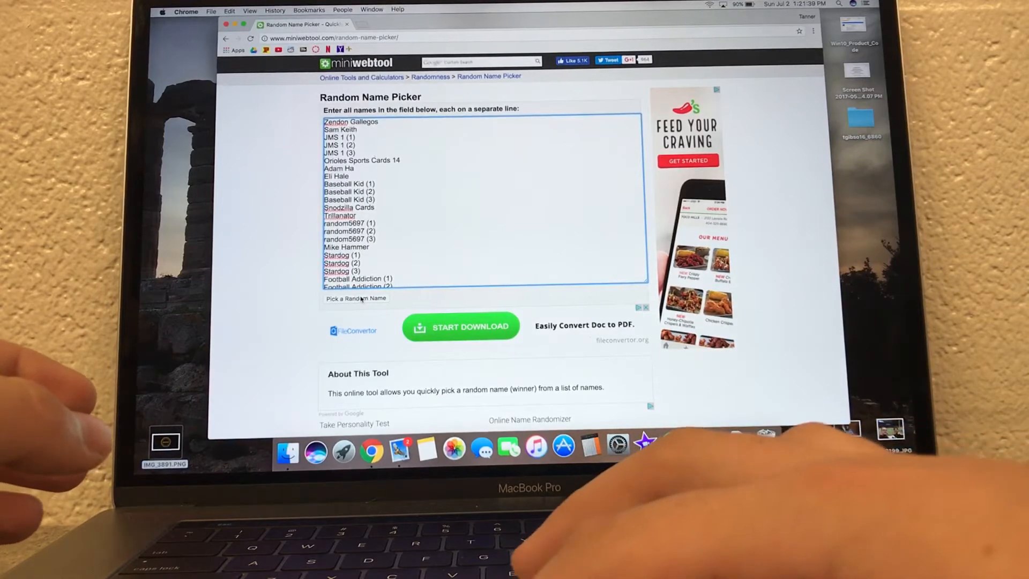
{"action": "left_click", "coordinate": [355, 298]}
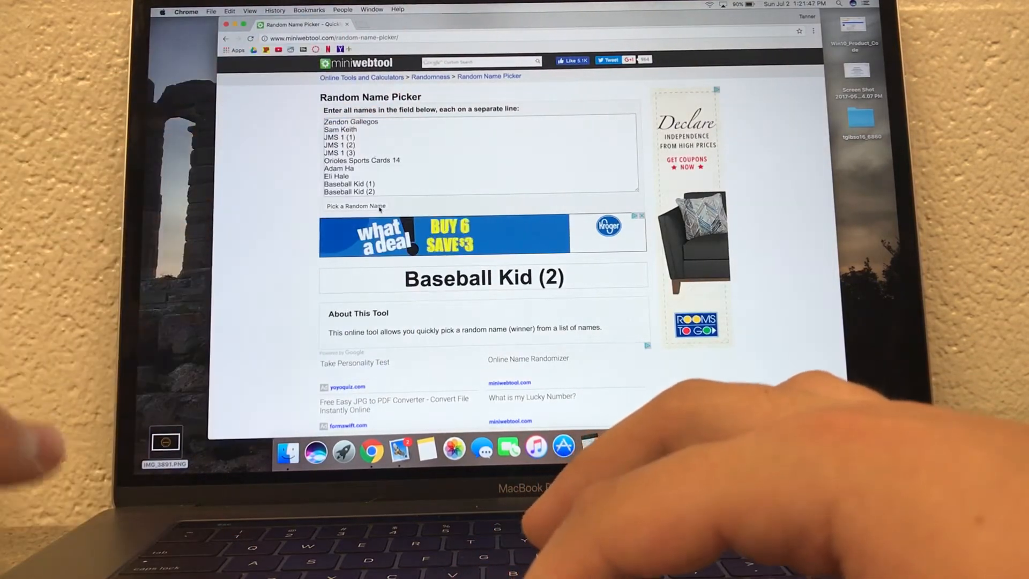
{"action": "left_click", "coordinate": [356, 206]}
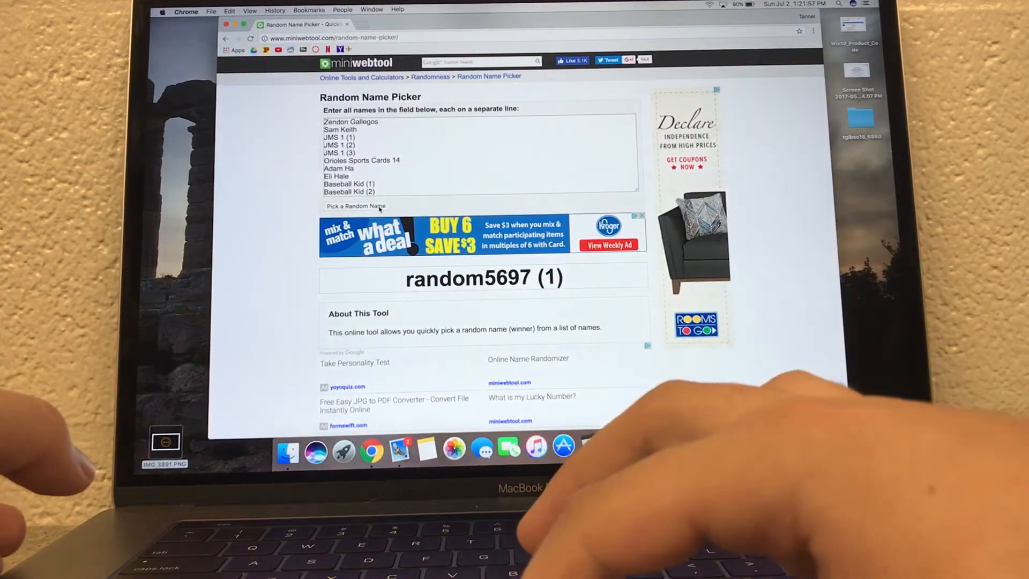
{"action": "left_click", "coordinate": [355, 206]}
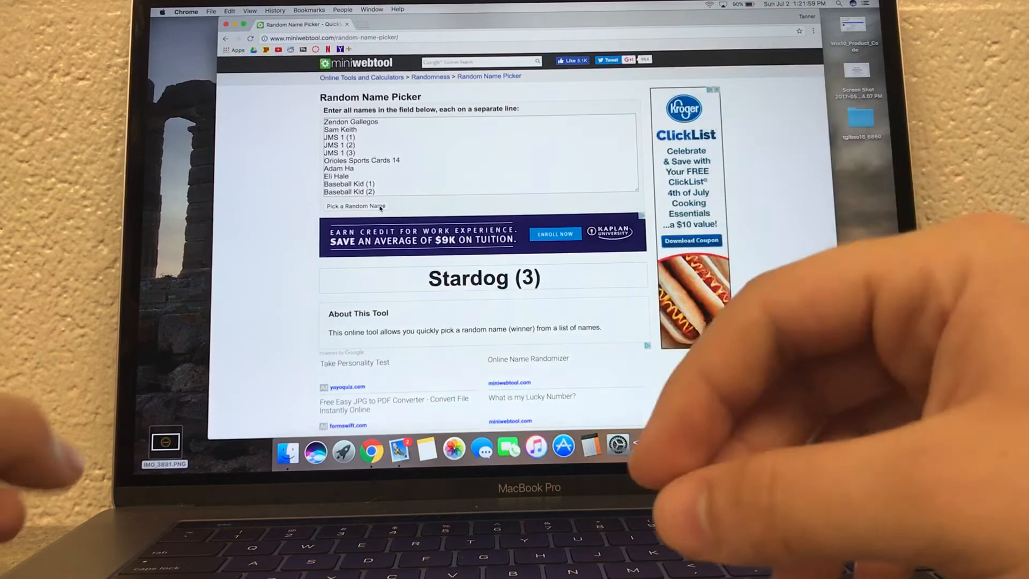